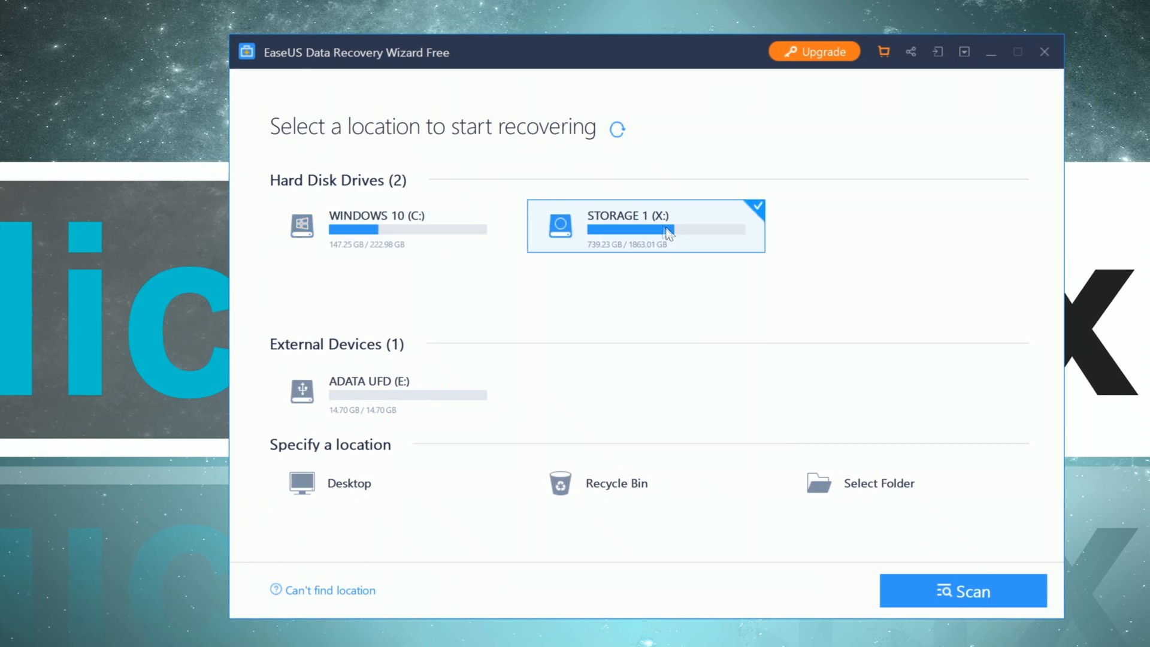
# Step: Browse the drive list, then download and launch the free EaseUS Data Recovery Wizard installer
pyautogui.click(373, 226)
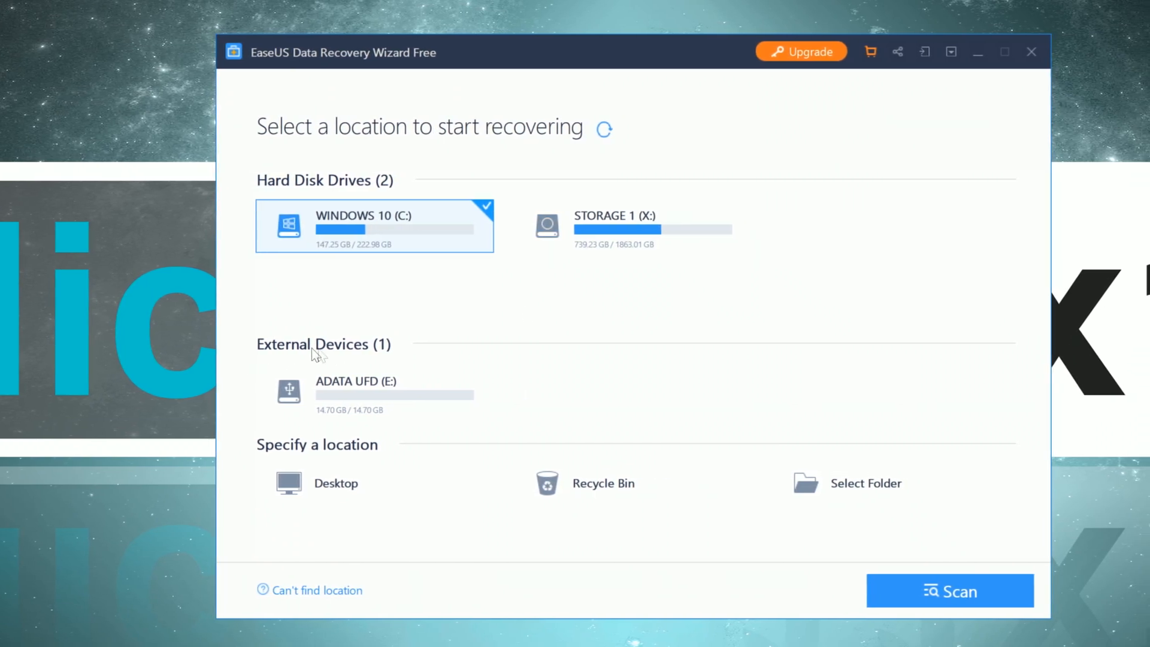
pyautogui.click(361, 391)
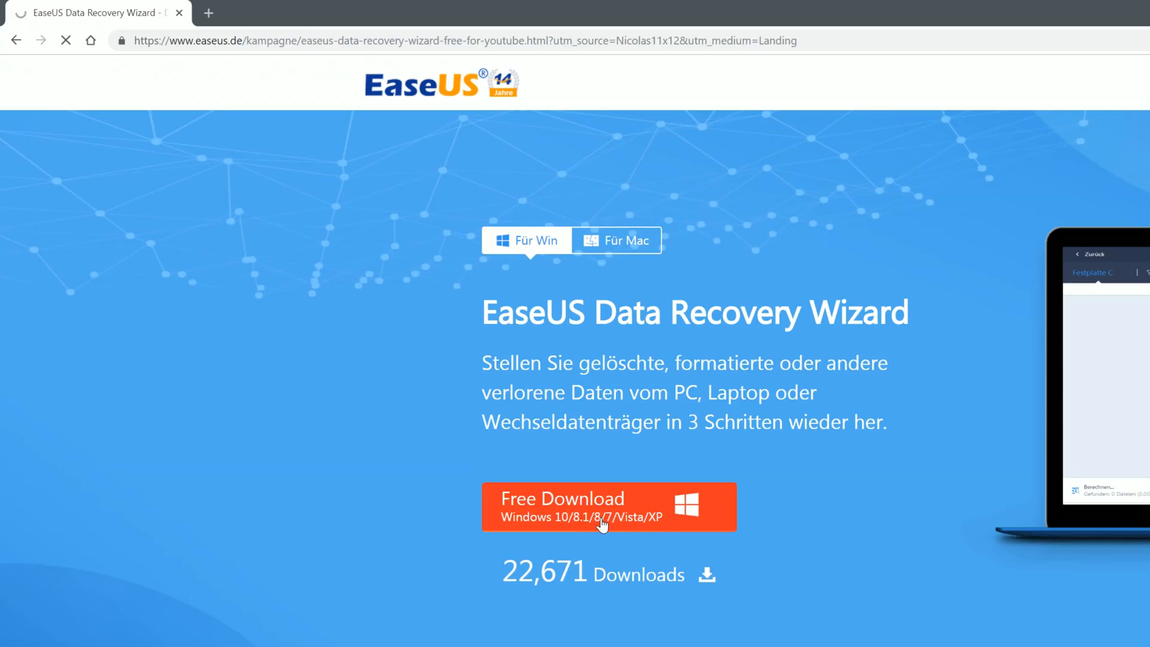
pyautogui.click(604, 506)
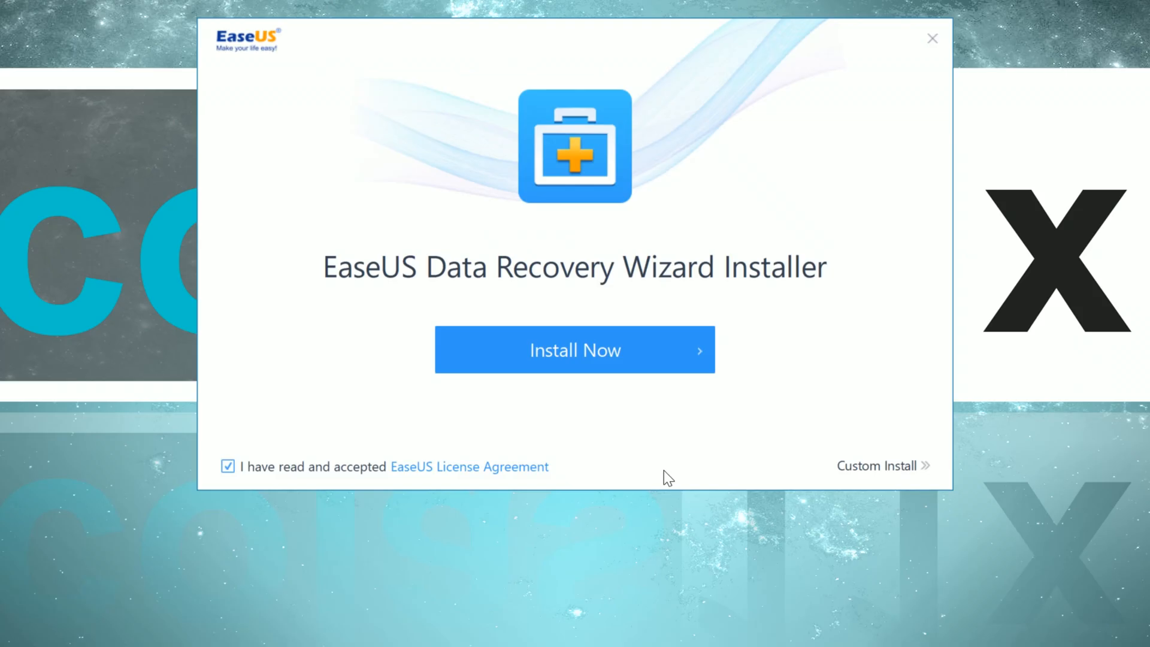
# Step: Expand the Custom Install options to review the language and installation path
pyautogui.click(877, 466)
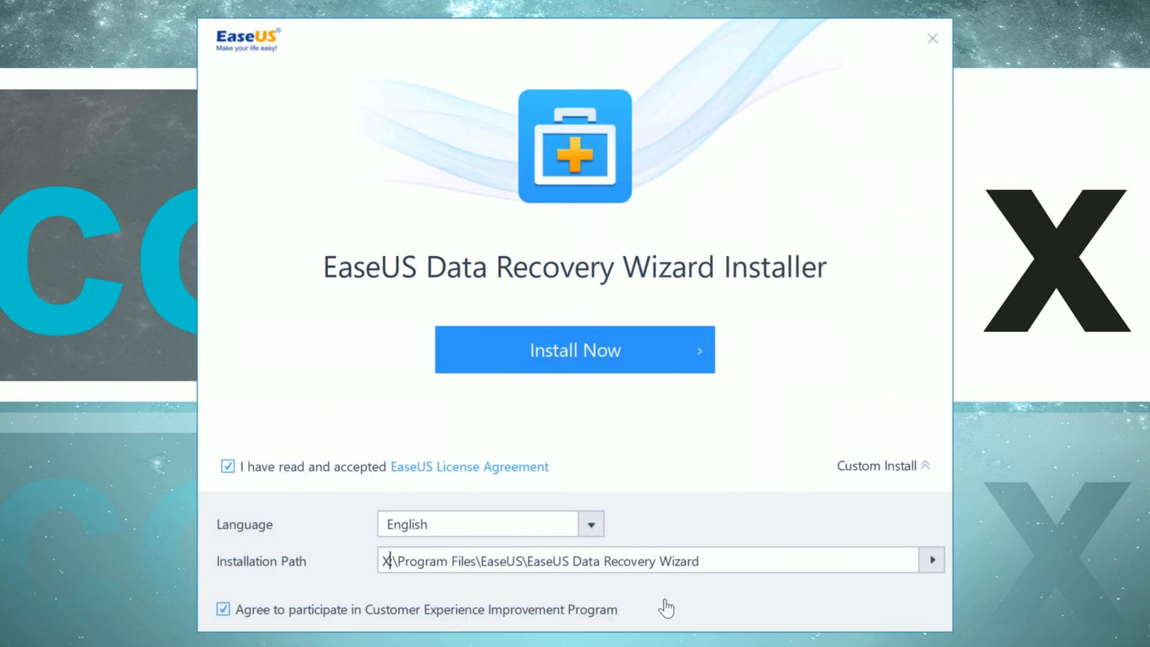
pyautogui.click(591, 524)
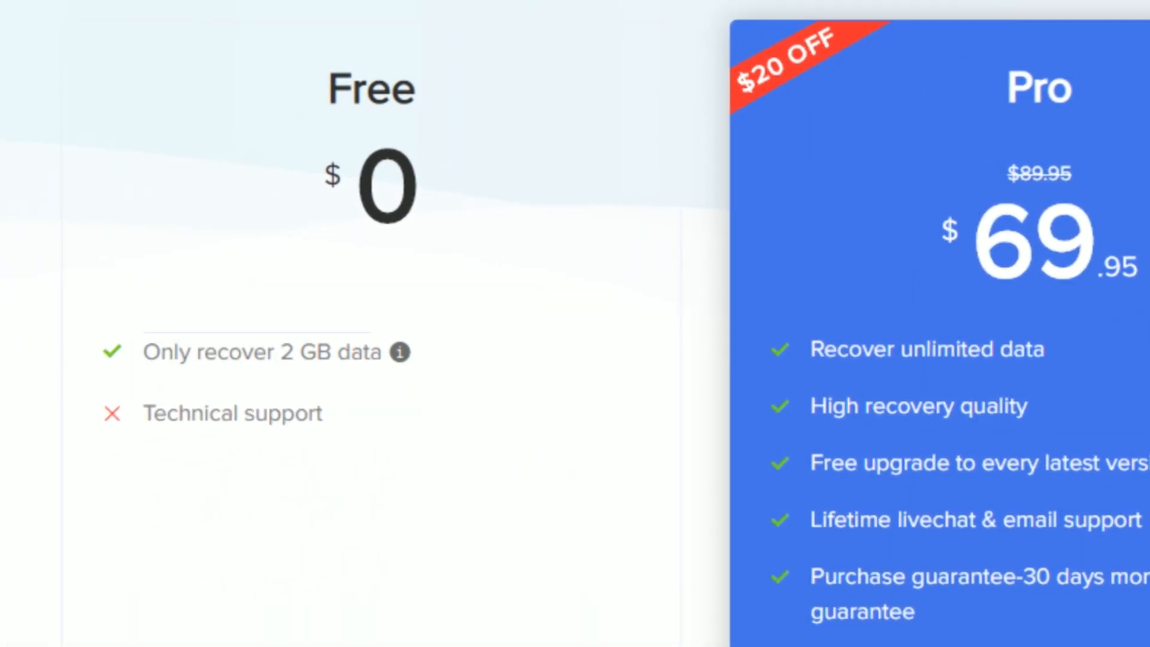
pyautogui.moveTo(405, 354)
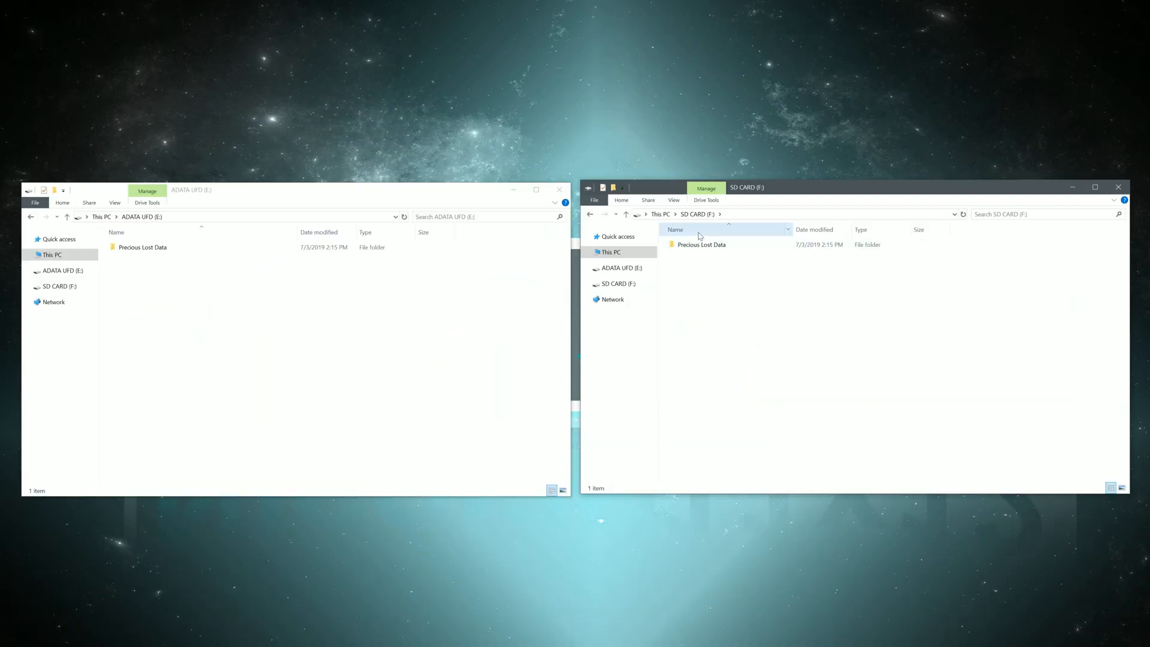
# Step: Quick-format ADATA UFD (E:) and SD CARD (F:), confirming the data-erase warnings
pyautogui.doubleClick(142, 246)
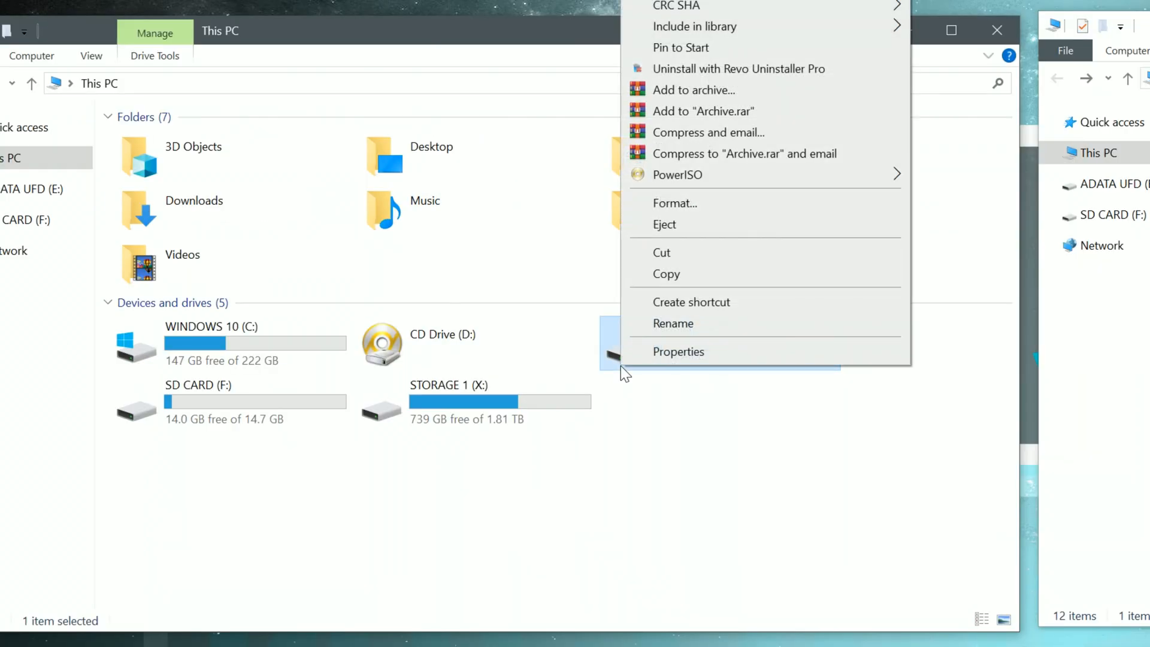
pyautogui.click(674, 204)
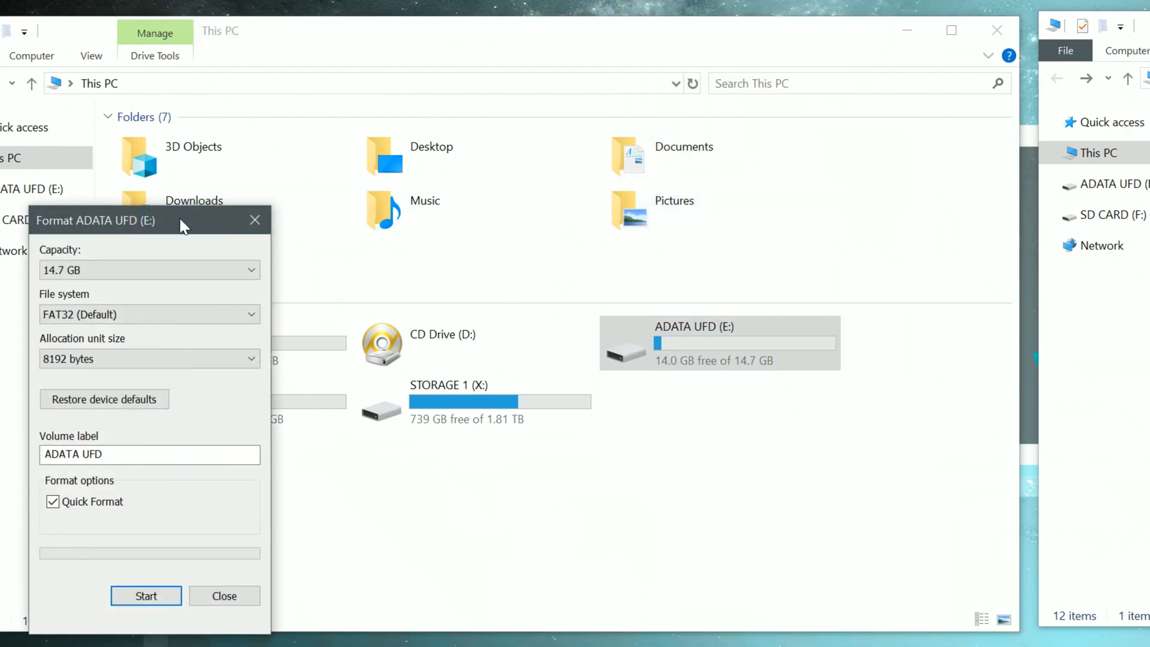
pyautogui.click(145, 596)
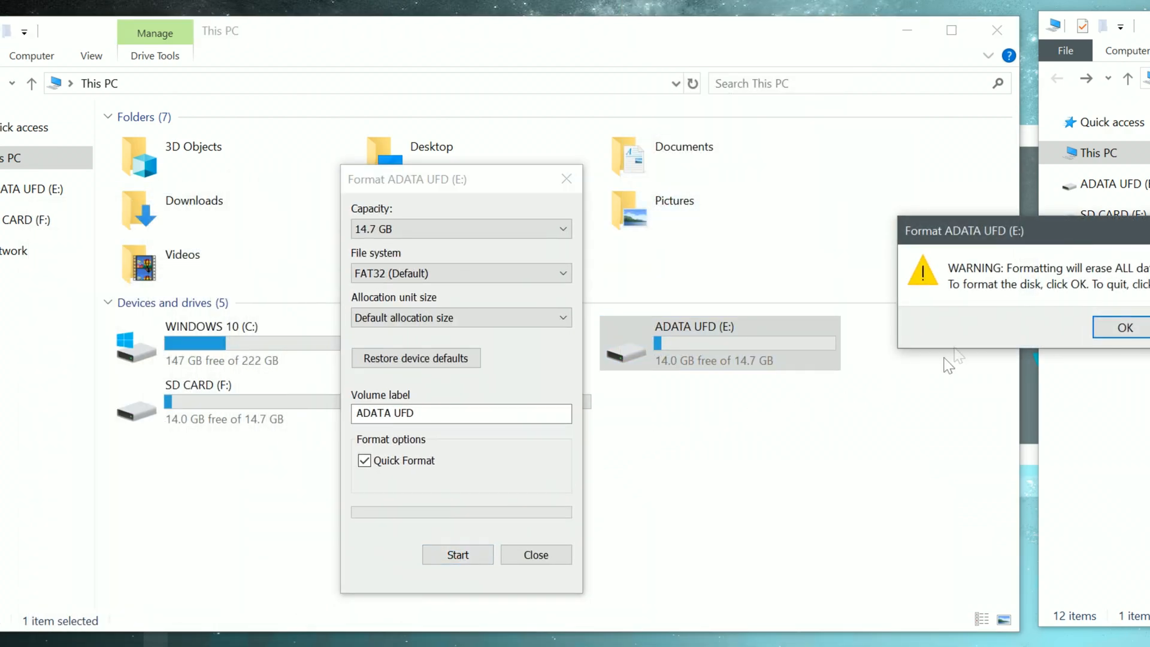
pyautogui.click(1124, 328)
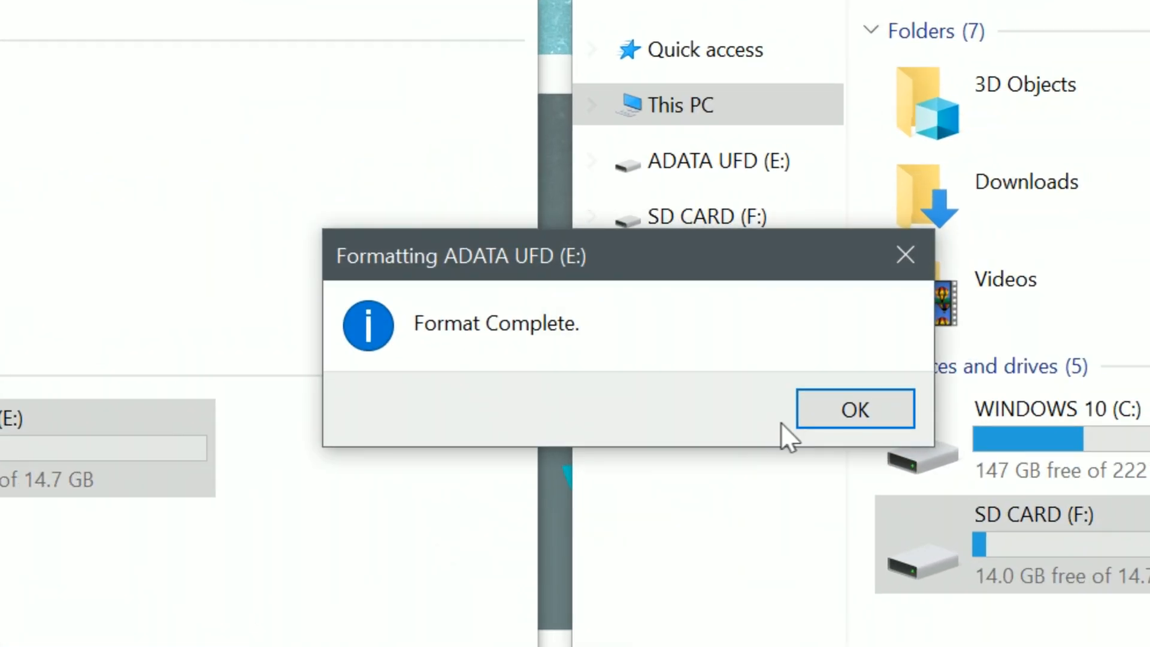
pyautogui.click(854, 408)
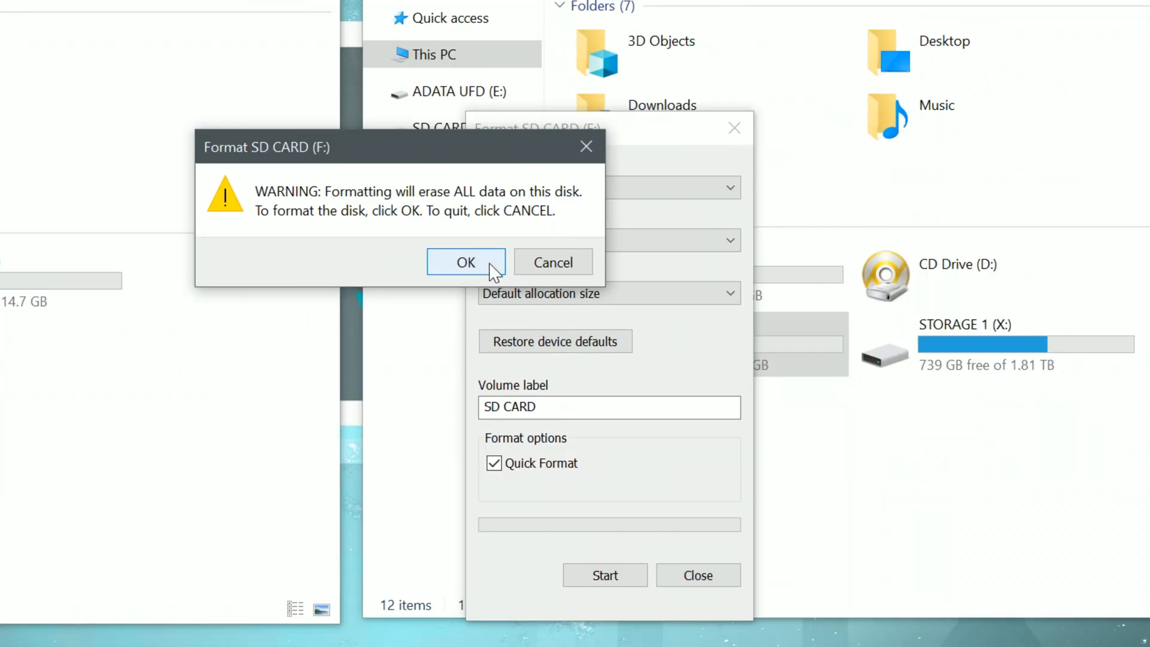
pyautogui.click(465, 262)
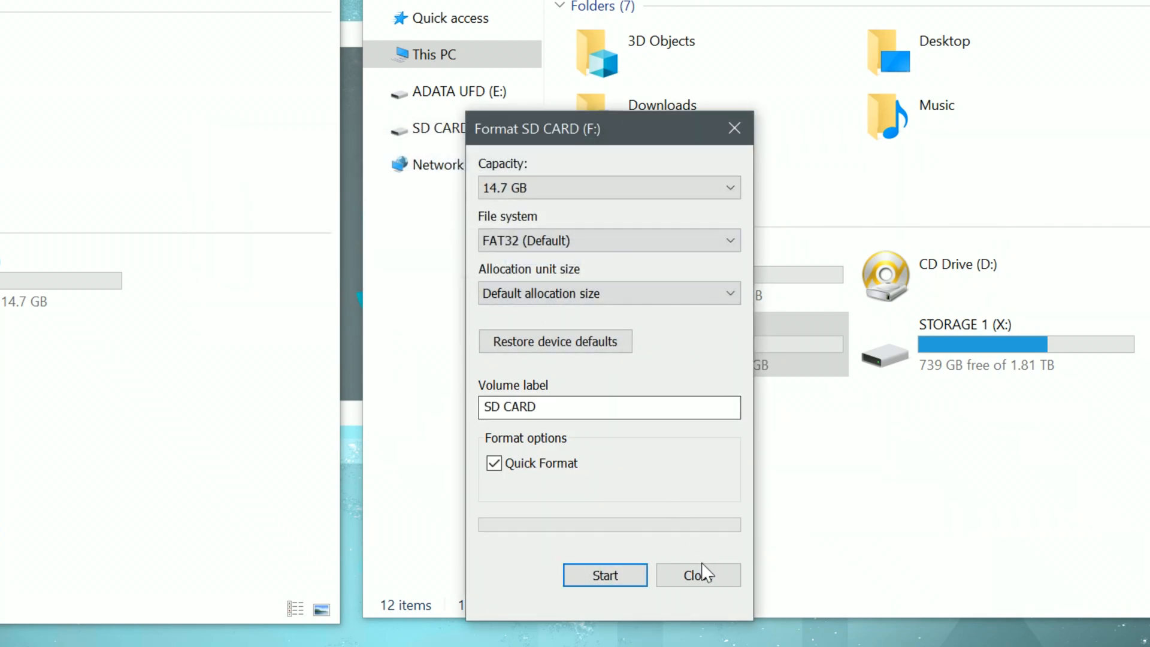
pyautogui.click(698, 575)
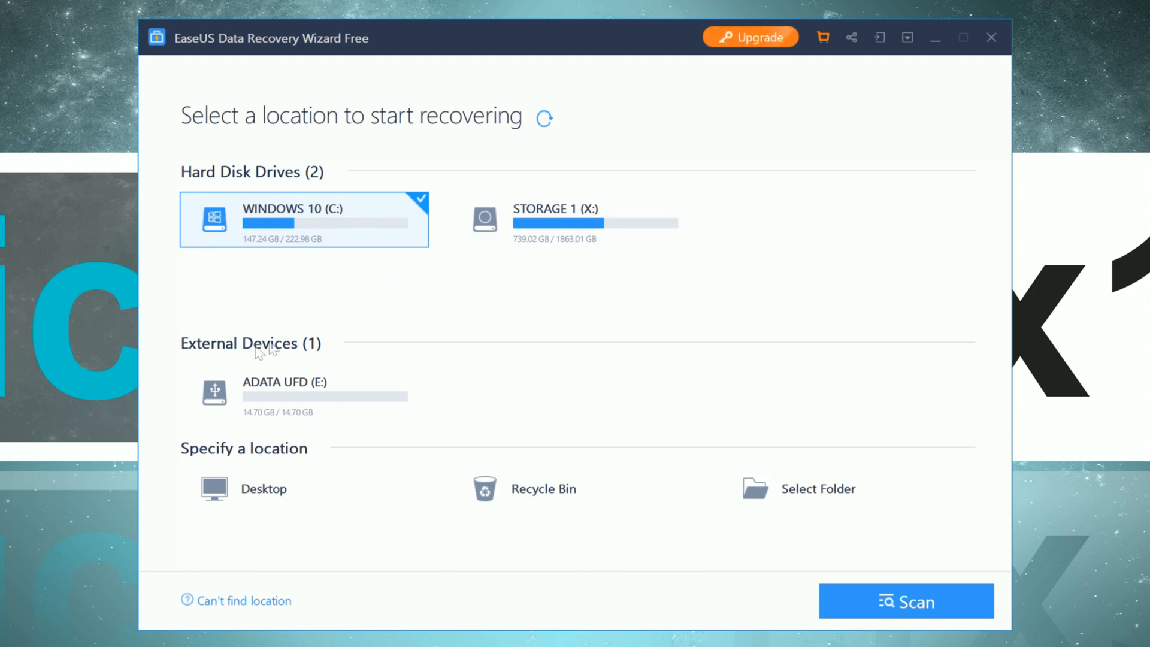
pyautogui.moveTo(334, 362)
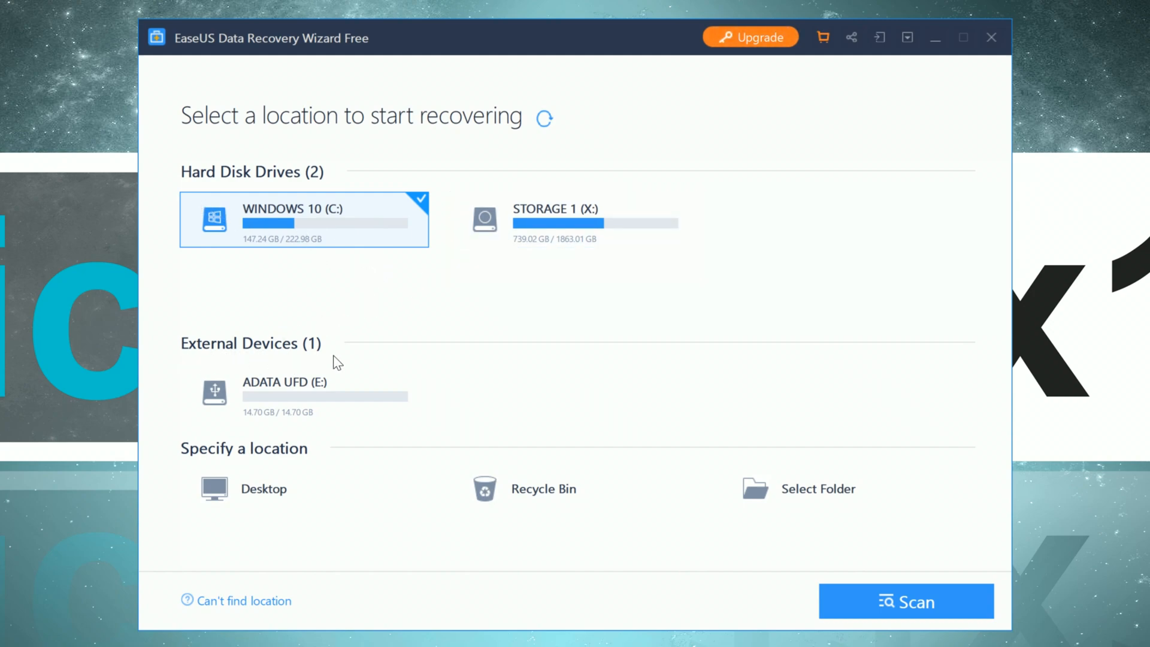
# Step: Select ADATA UFD (E:) under External Devices and open the Facebook share post
pyautogui.click(303, 392)
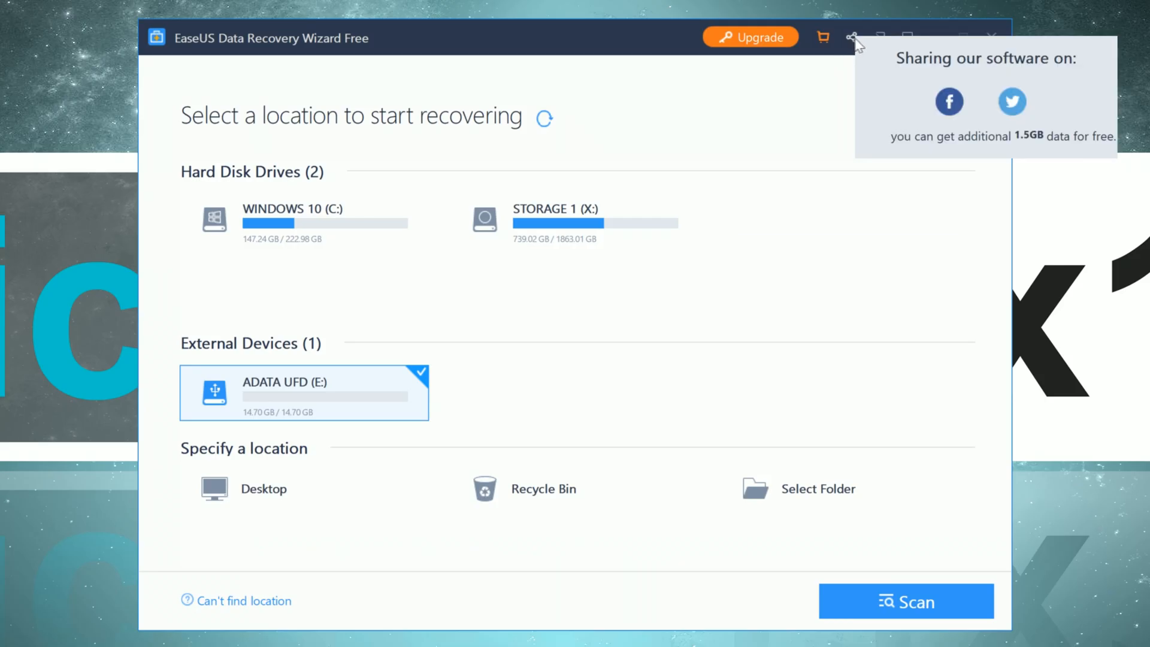
pyautogui.moveTo(957, 116)
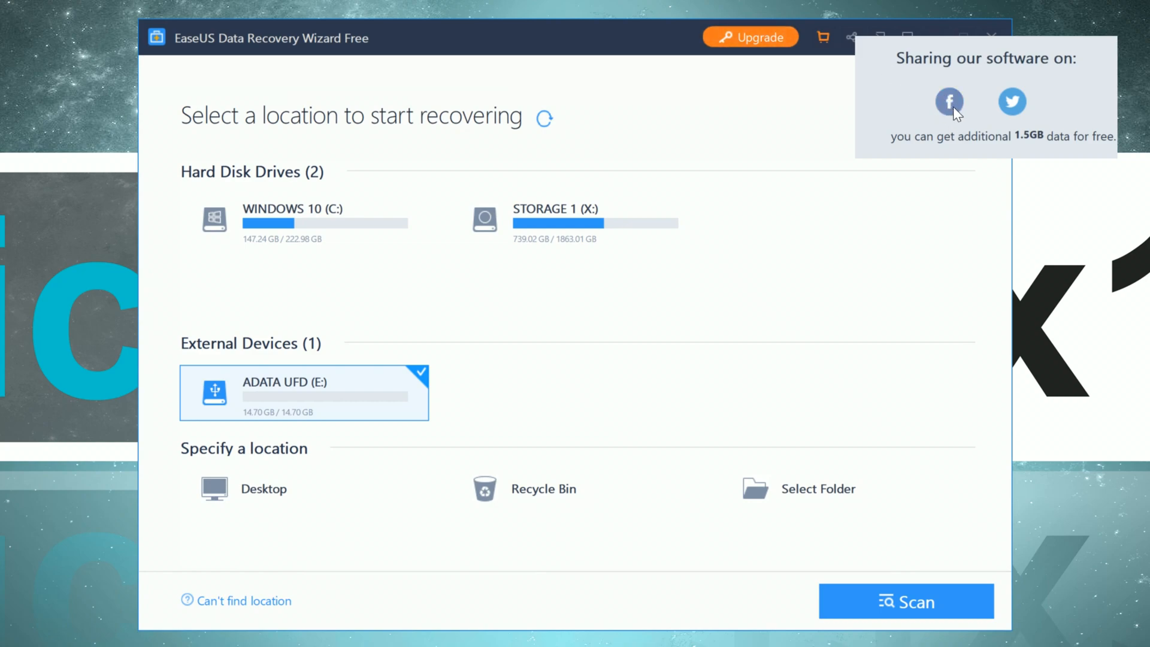
pyautogui.click(949, 100)
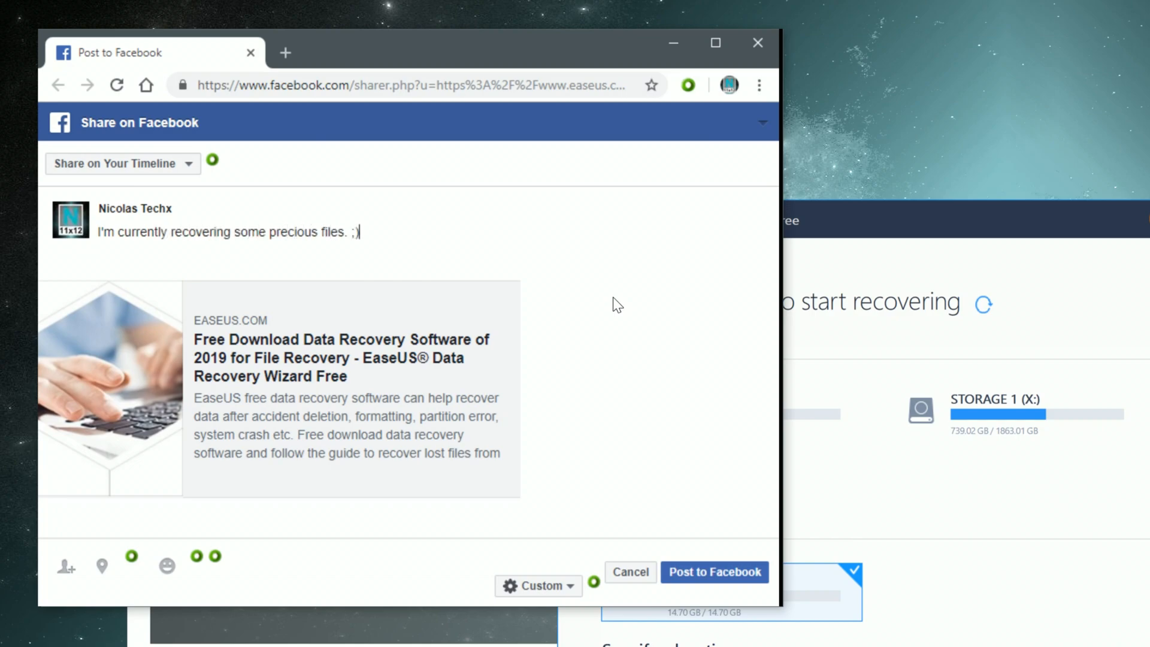
pyautogui.moveTo(714, 577)
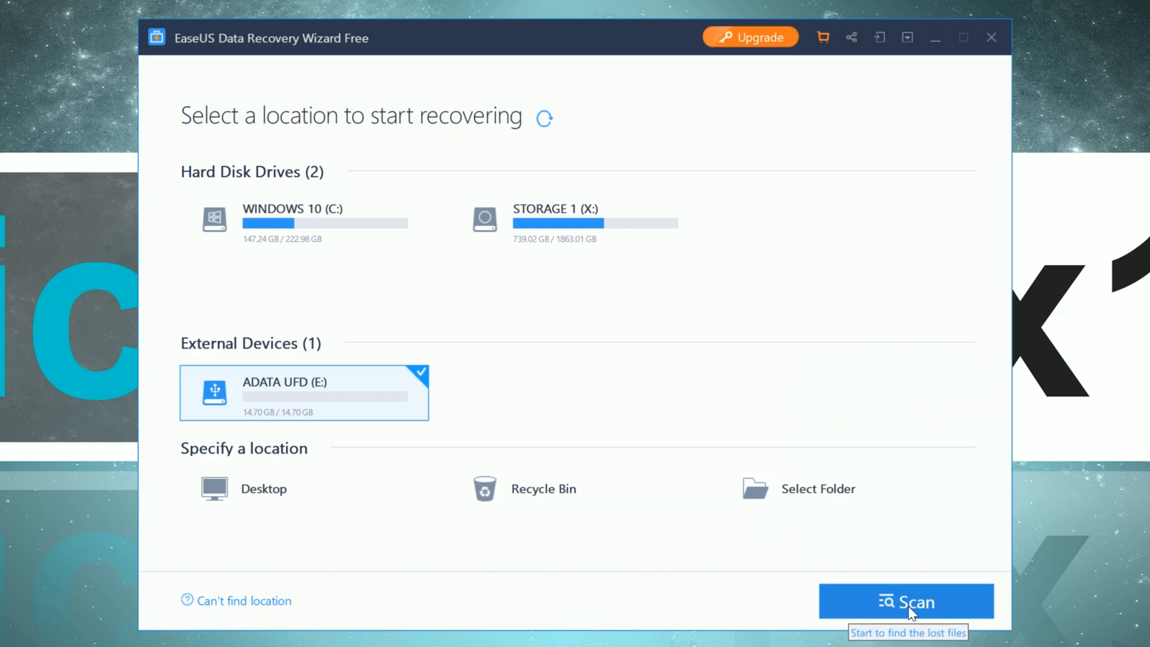
# Step: Scan ADATA UFD (E:) and filter the results to Recent Files
pyautogui.click(906, 601)
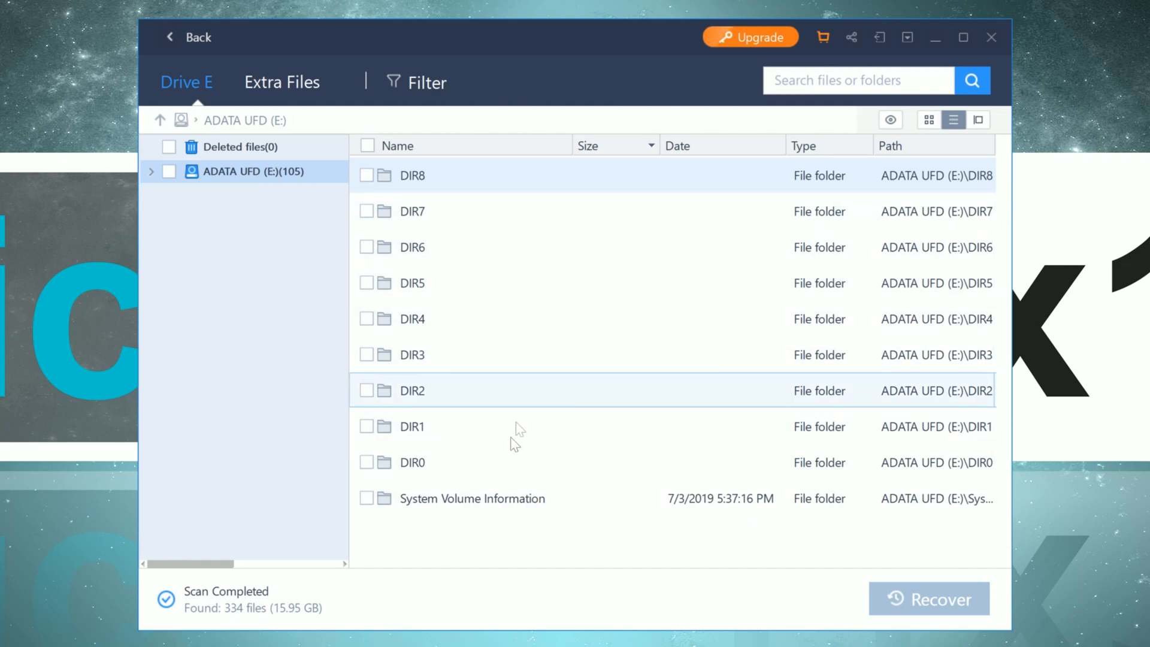
pyautogui.moveTo(524, 299)
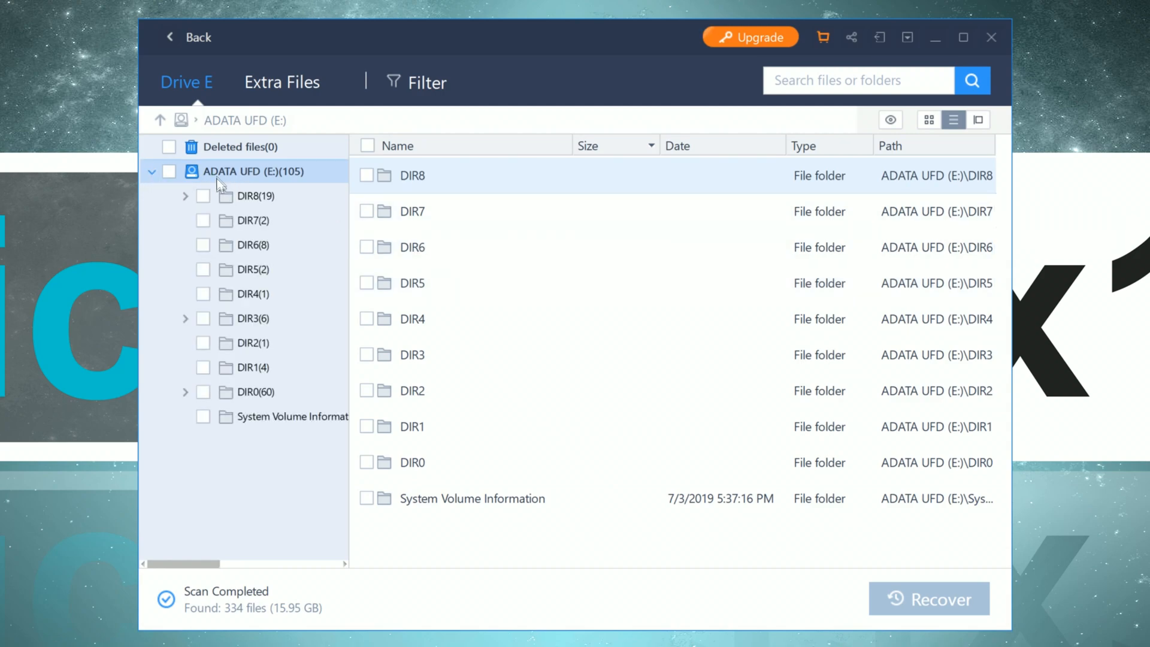
pyautogui.moveTo(307, 182)
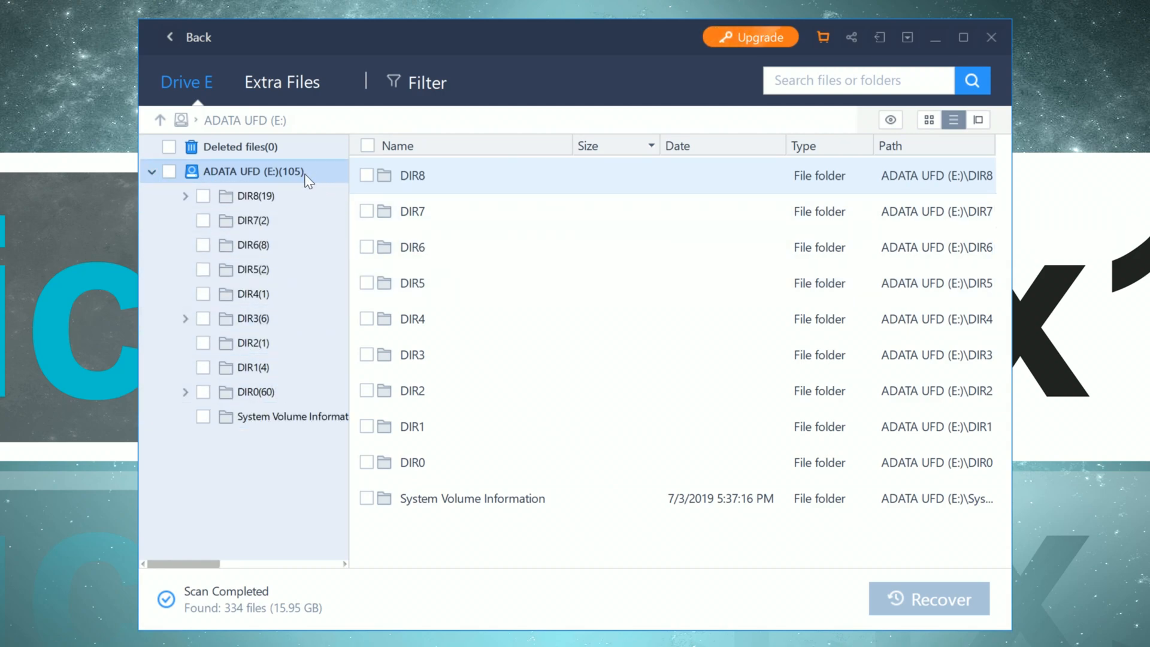
pyautogui.click(427, 83)
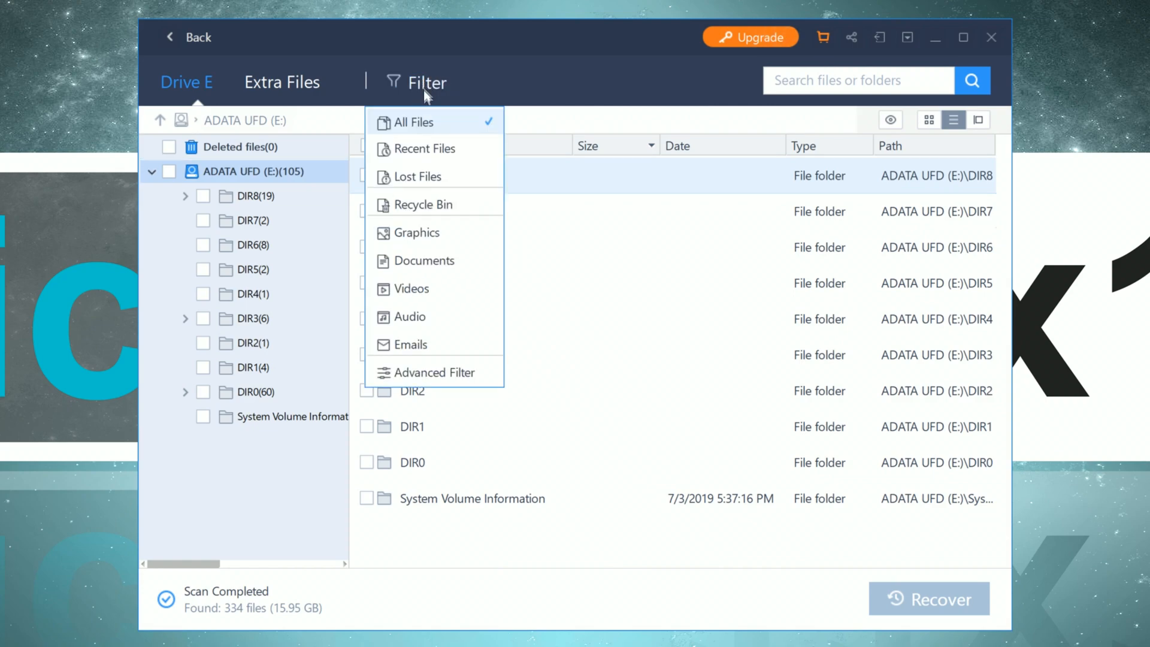
pyautogui.click(425, 149)
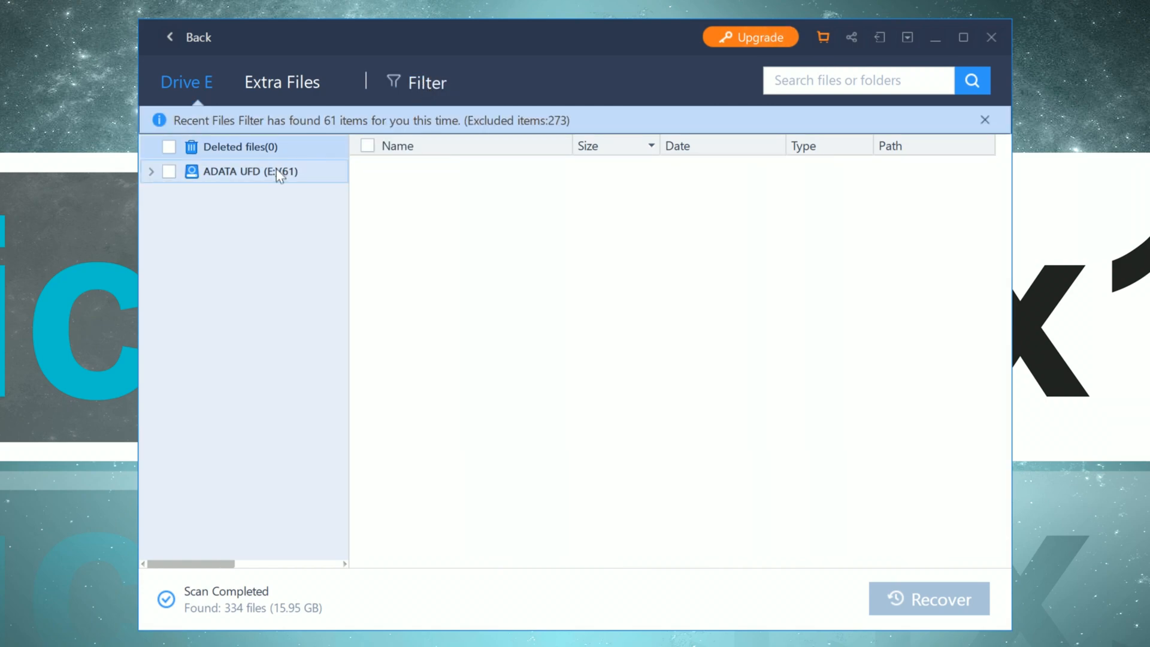
# Step: Open DIR0, preview a track, and mark all 60 files (633.89 MB) for recovery
pyautogui.click(243, 171)
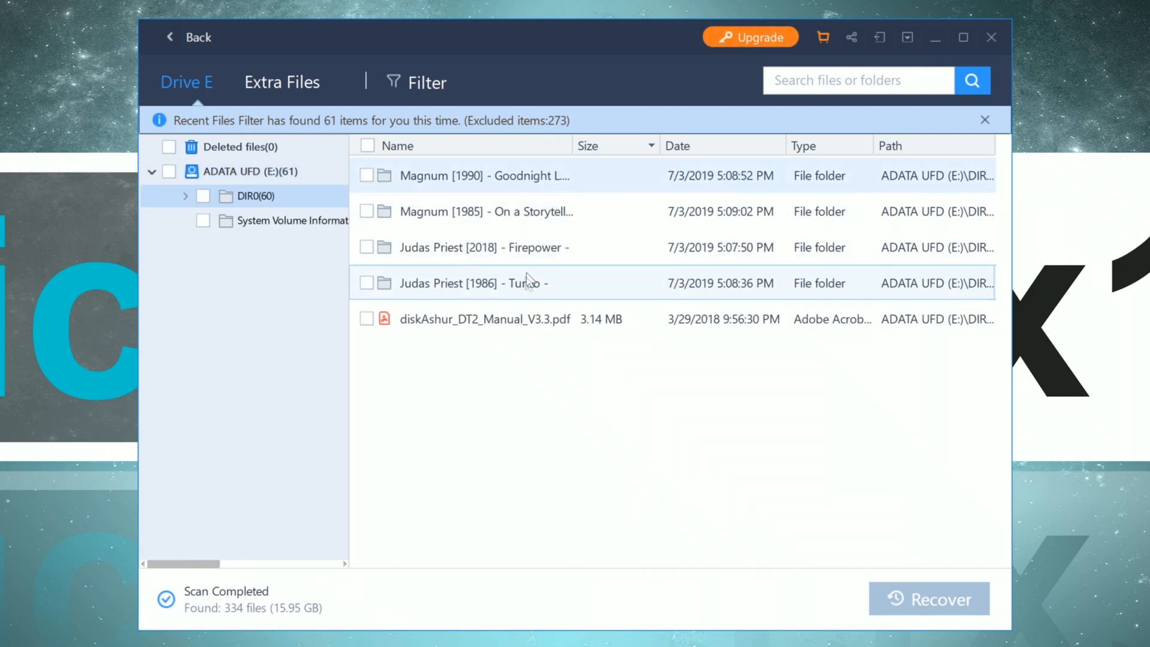
pyautogui.moveTo(504, 353)
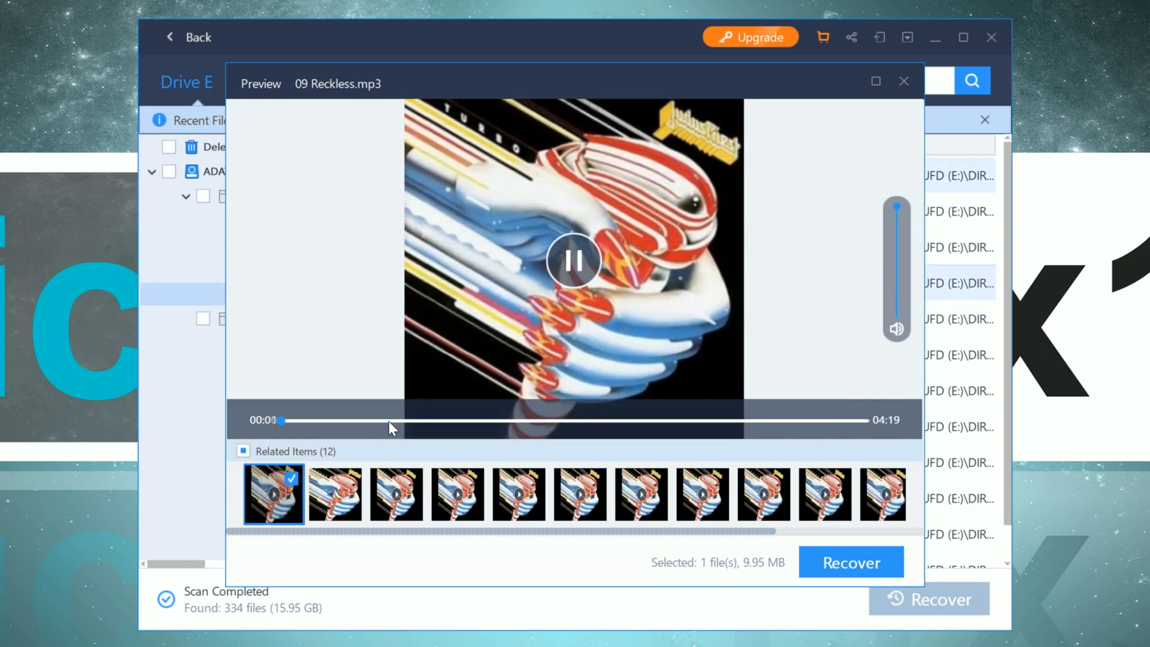
pyautogui.click(390, 421)
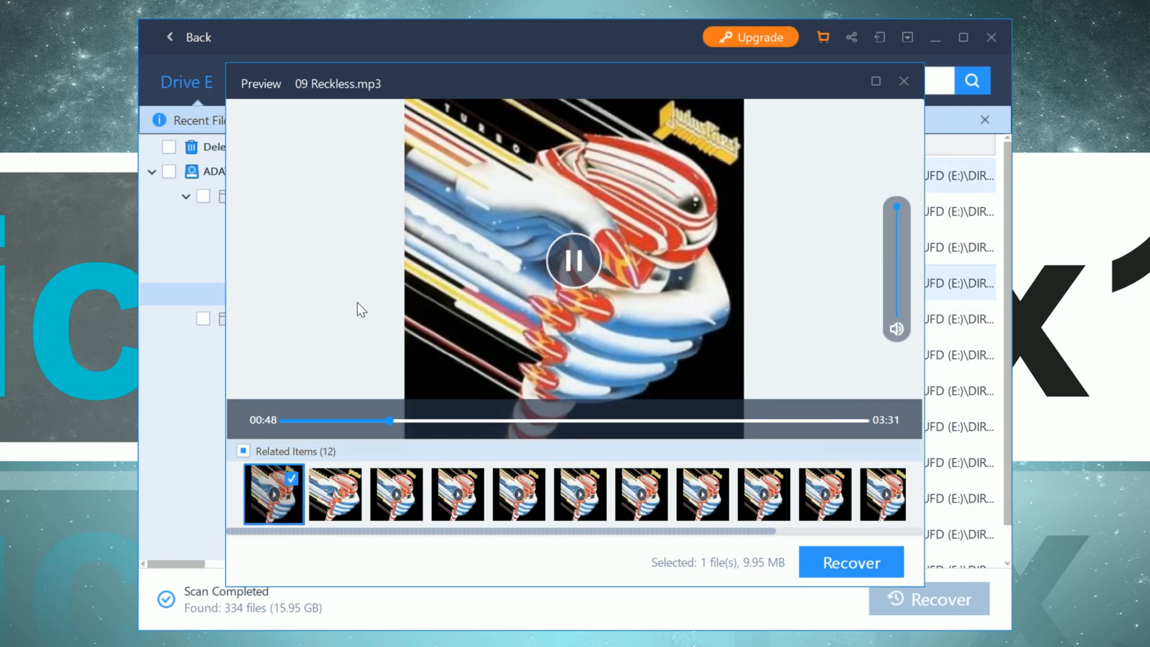
pyautogui.click(903, 80)
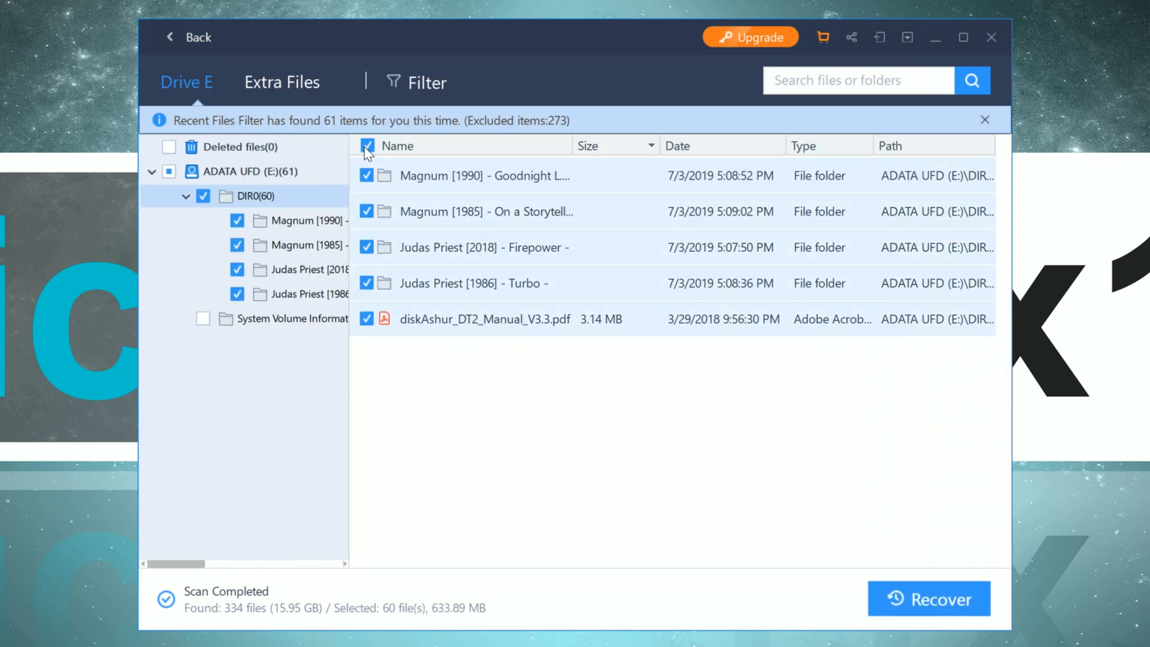
# Step: Recover the marked files to Recovered Files USB on STORAGE 1 (X:) and play Before First Light
pyautogui.click(929, 598)
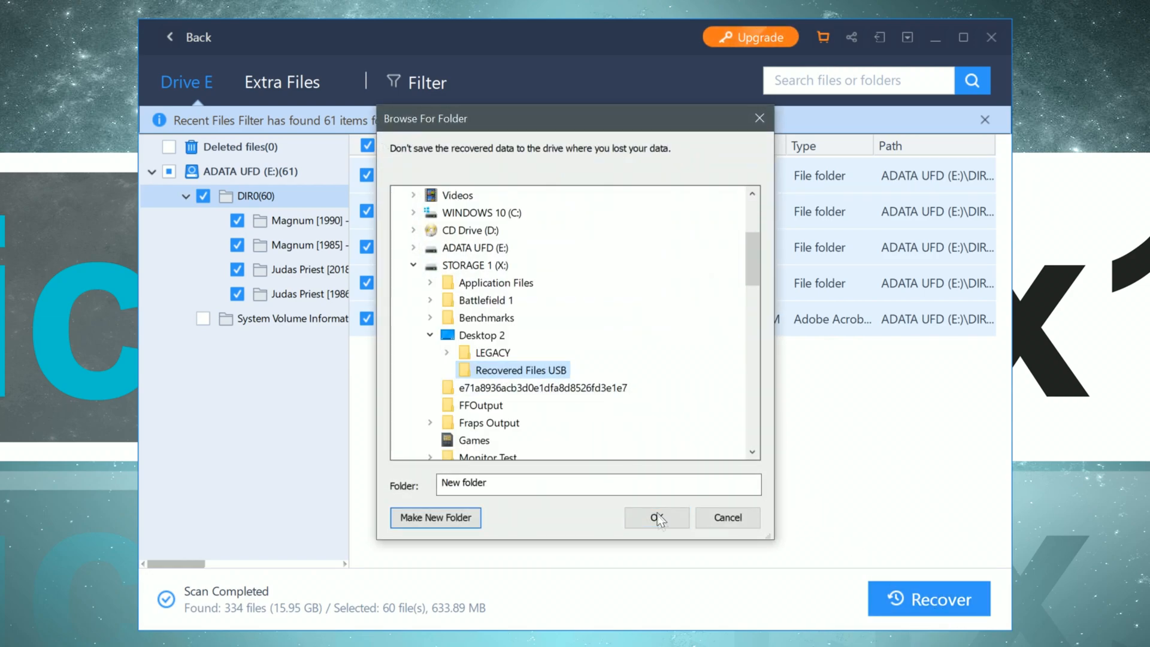
pyautogui.click(656, 517)
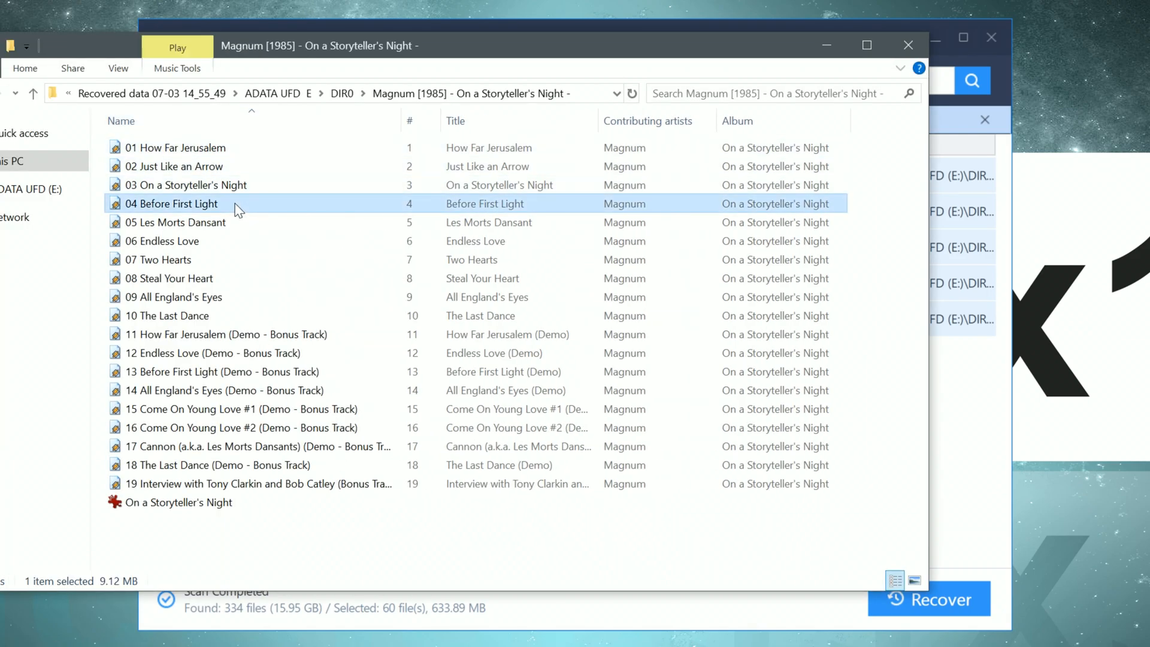
pyautogui.doubleClick(175, 203)
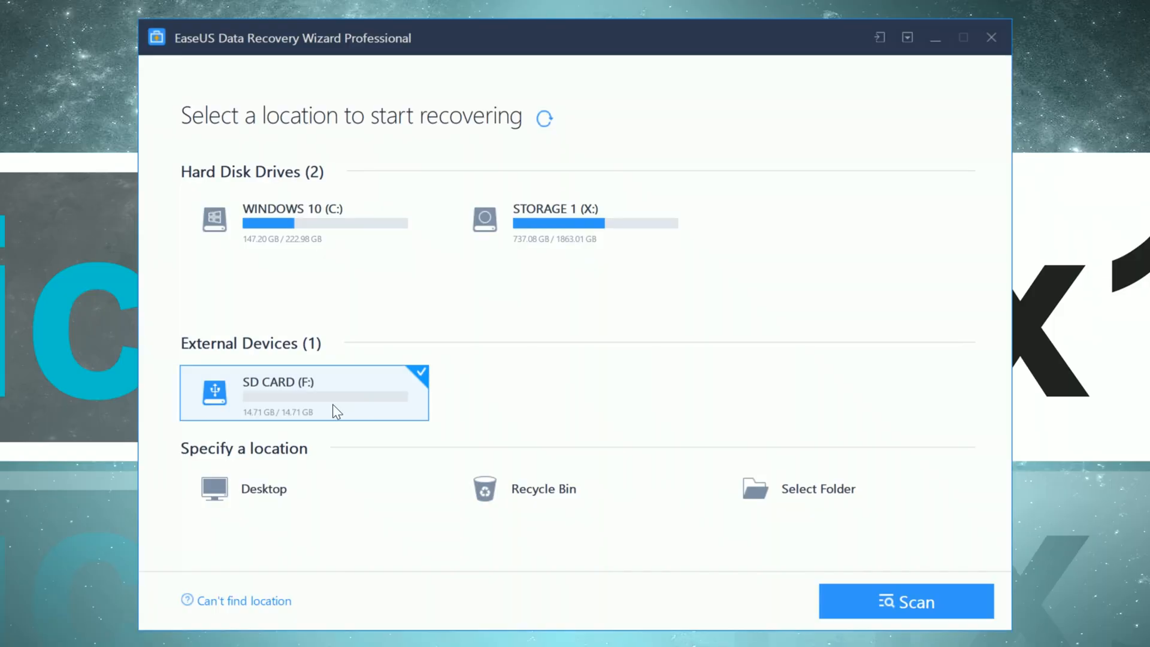
pyautogui.moveTo(911, 614)
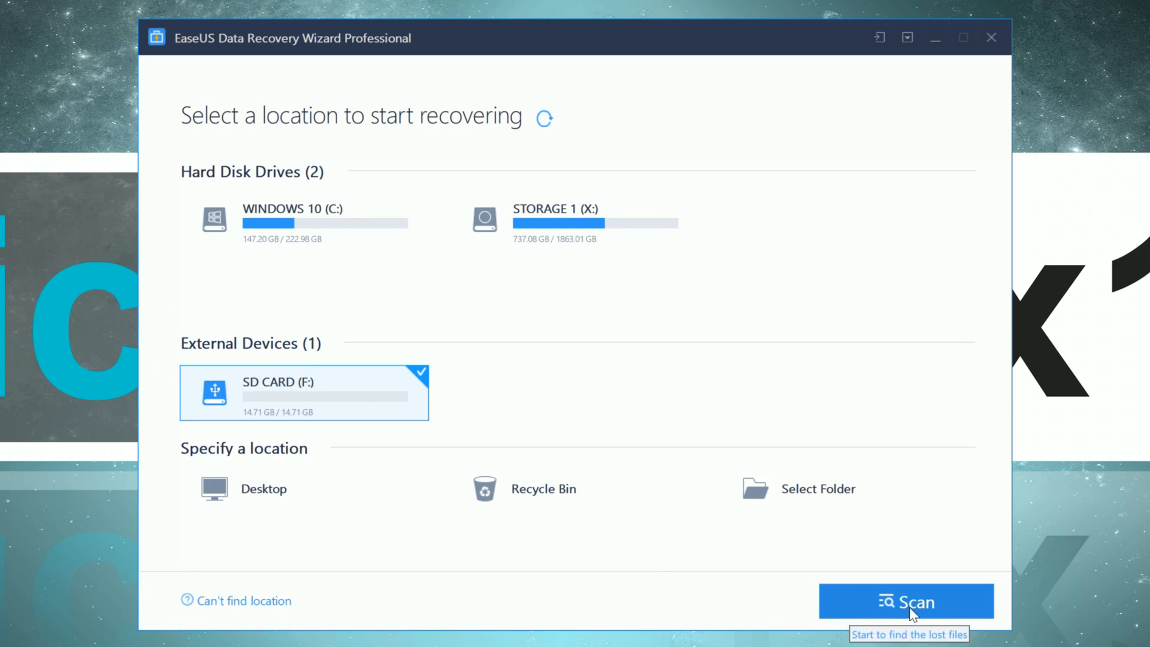
# Step: Scan SD CARD (F:), finding 621 files totaling 9.74 GB
pyautogui.click(906, 601)
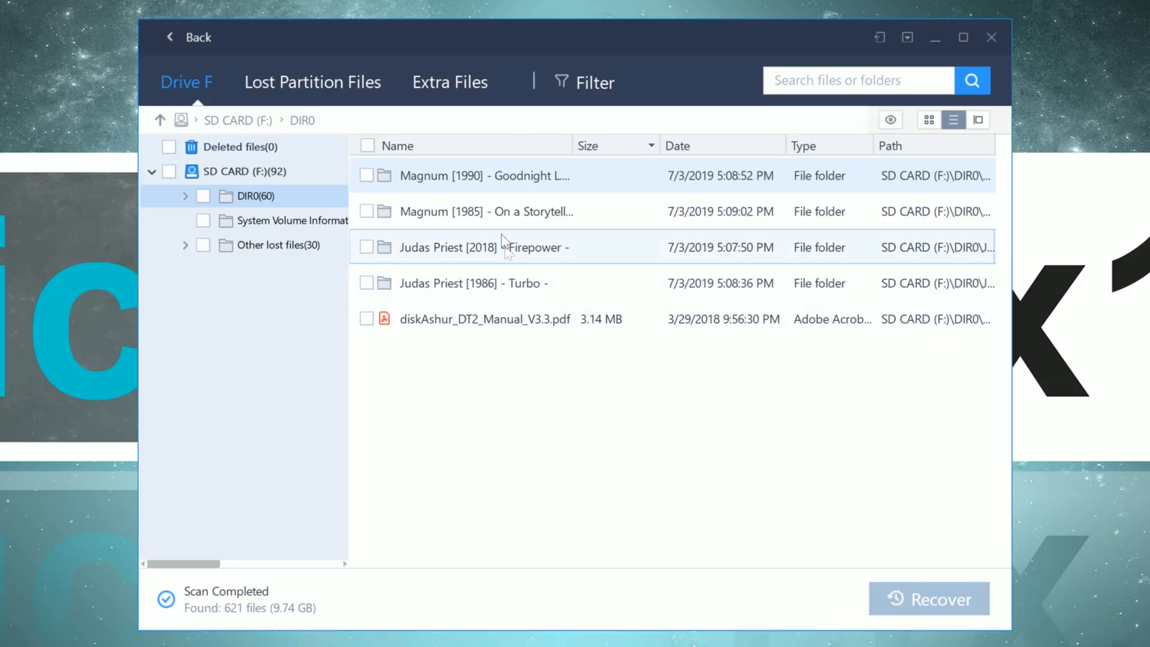
# Step: Open the Magnum [1985] album folder and preview the Last Dance demo track
pyautogui.doubleClick(485, 212)
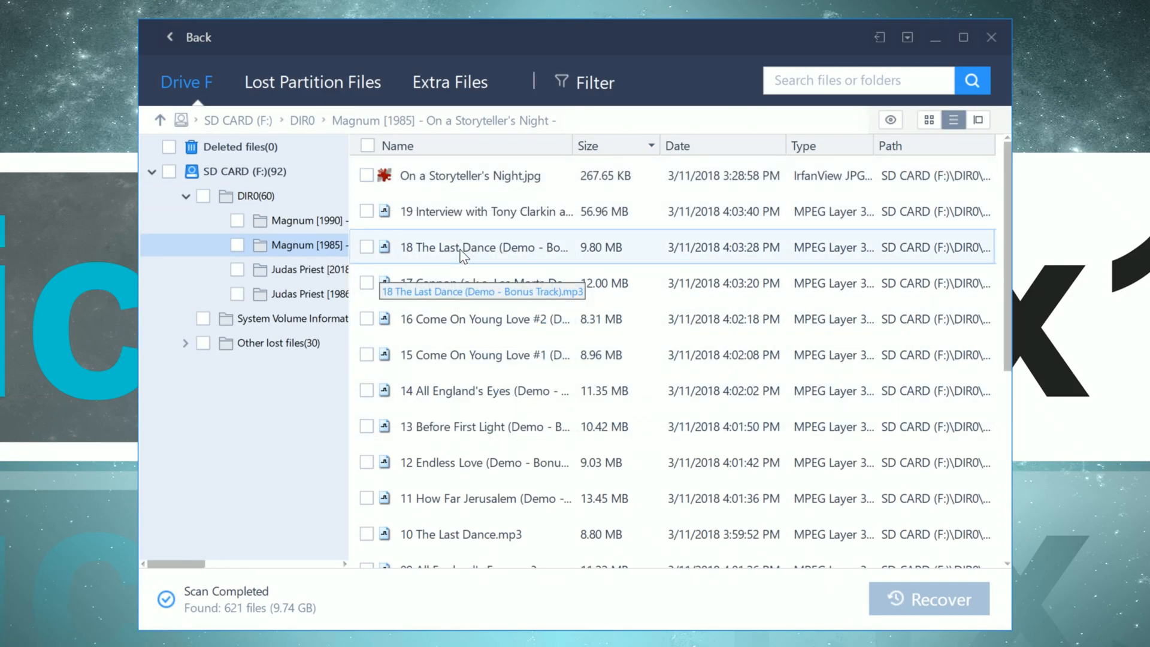
pyautogui.doubleClick(484, 248)
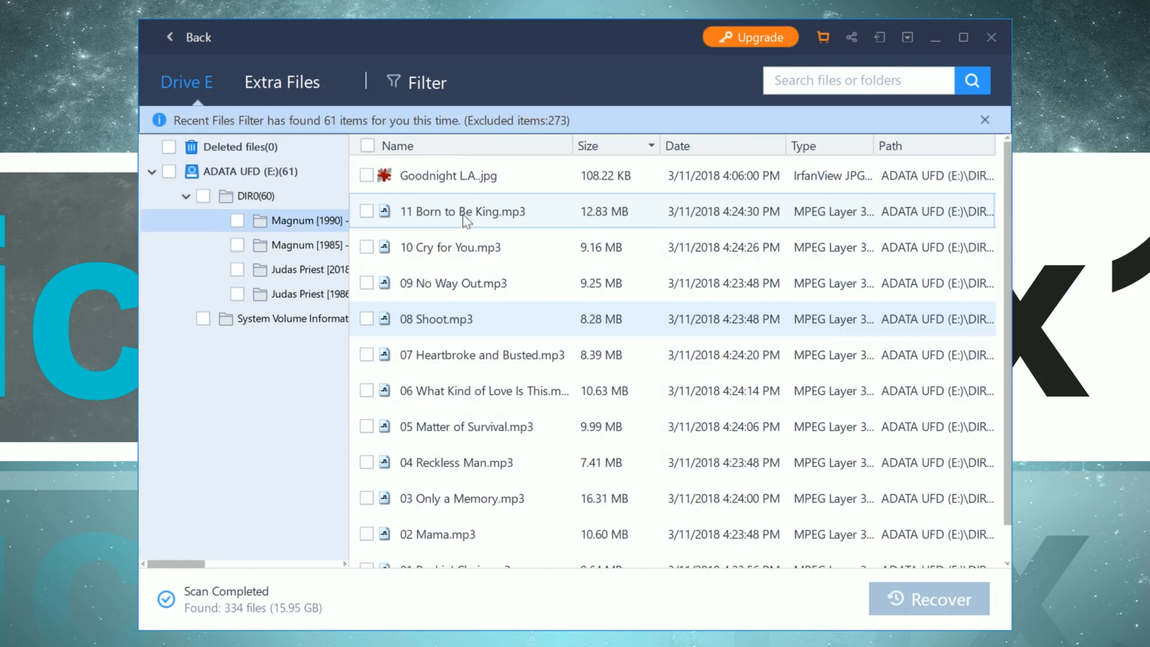
pyautogui.moveTo(405, 228)
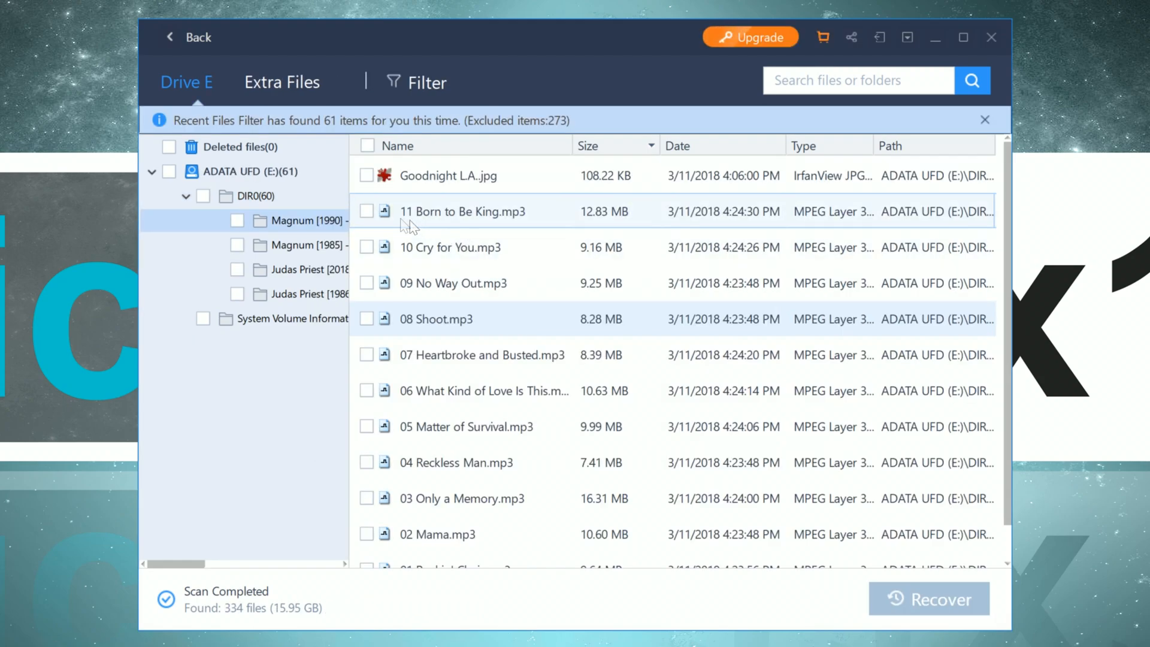
# Step: Preview Reckless from the Judas Priest [1986] folder, then filter results to Recent Files
pyautogui.click(246, 196)
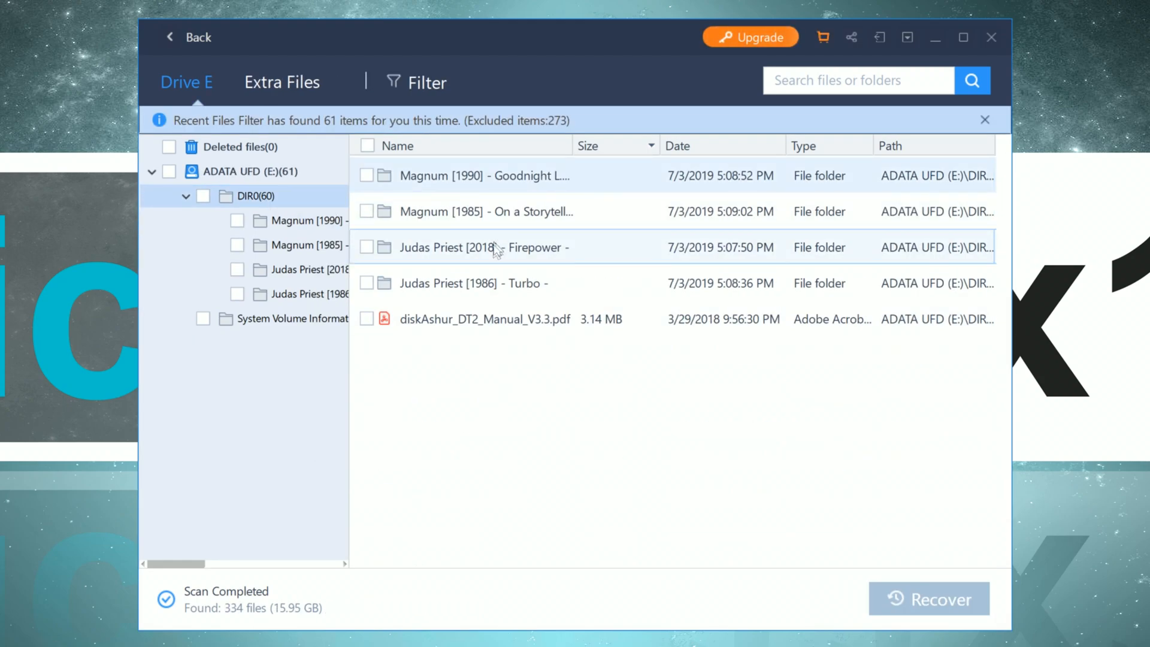
pyautogui.click(297, 294)
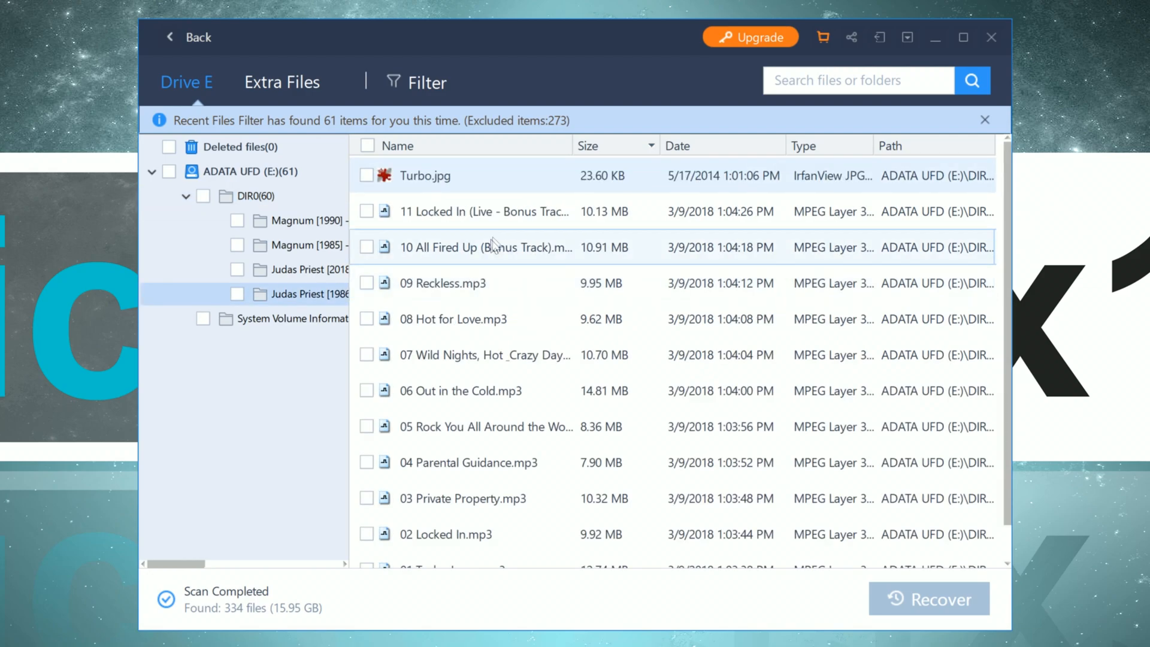
pyautogui.doubleClick(443, 283)
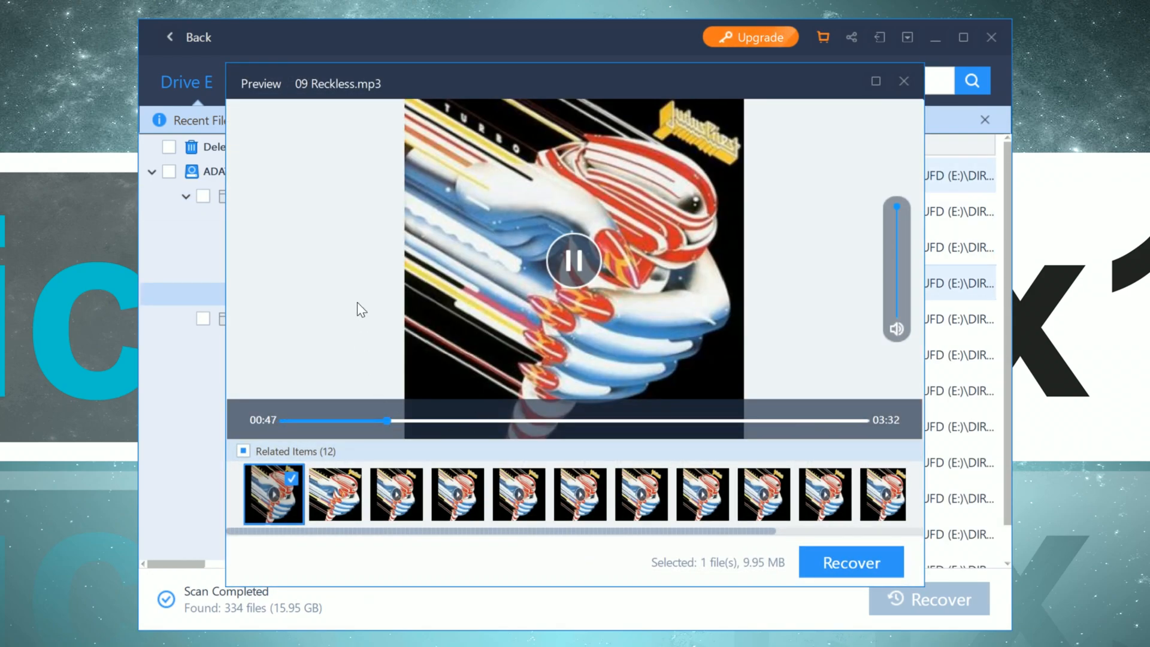
pyautogui.click(904, 81)
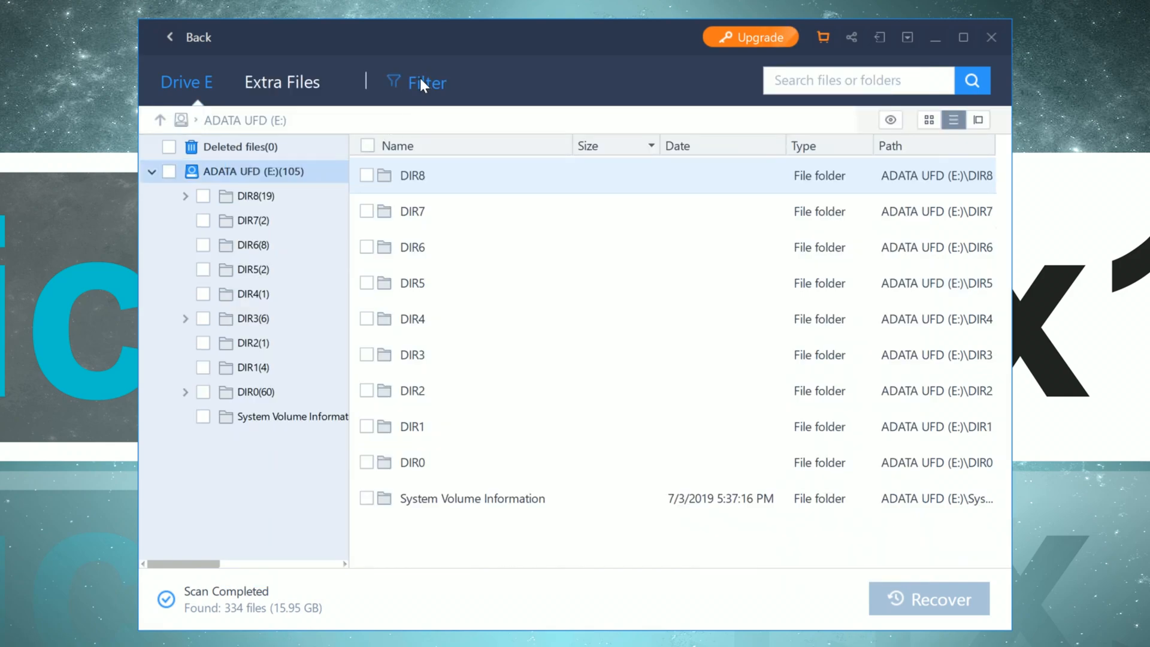
pyautogui.click(427, 83)
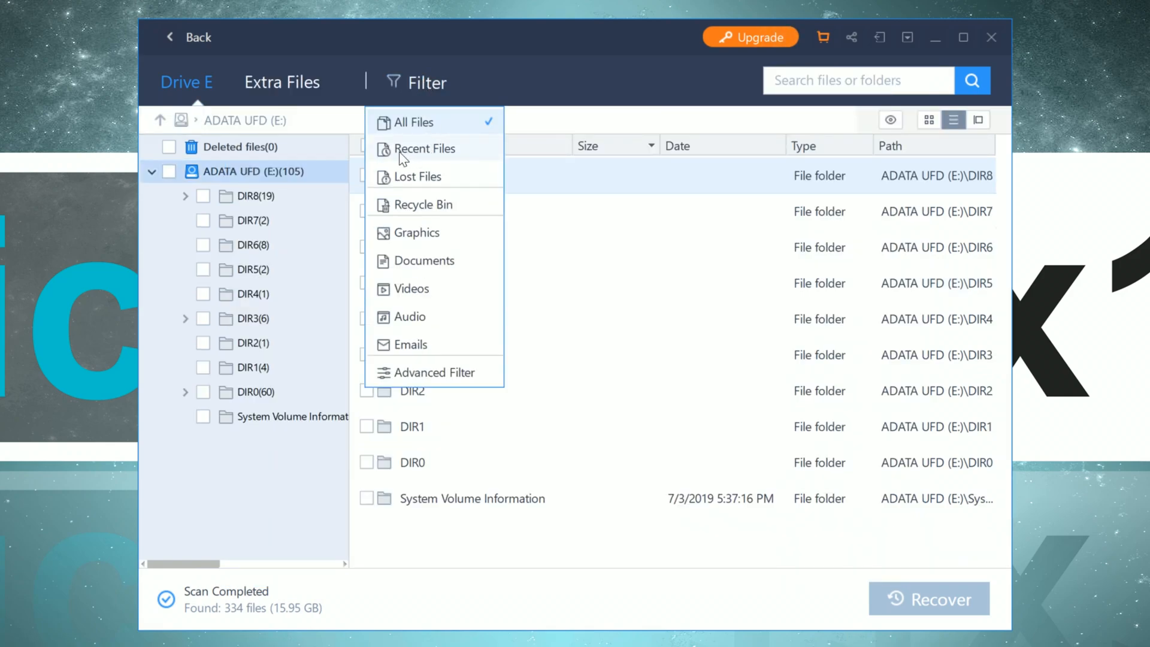
pyautogui.click(424, 149)
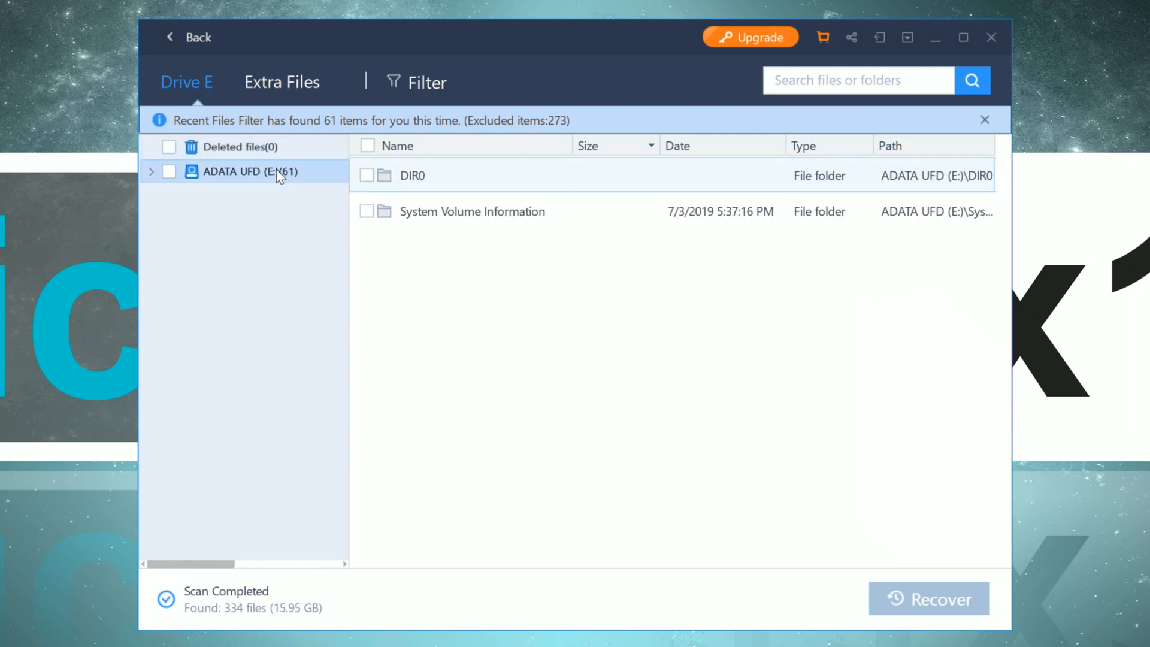
pyautogui.moveTo(434, 187)
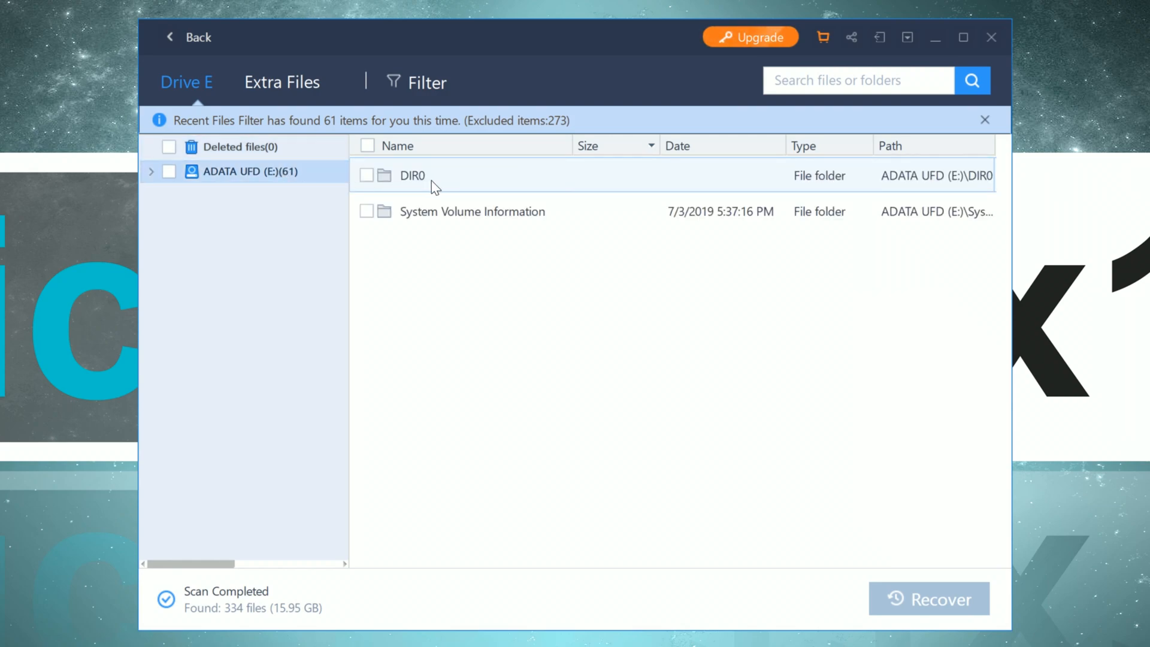